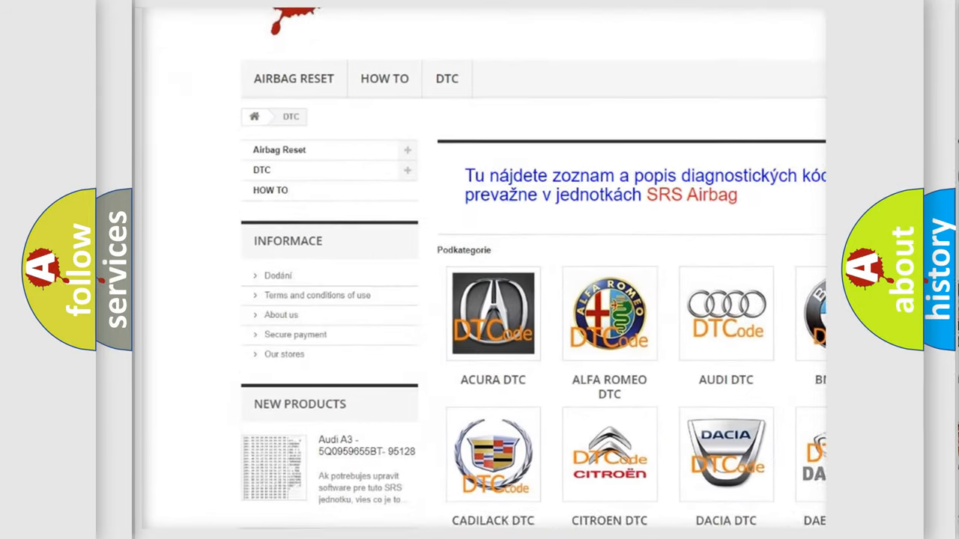
{"action": "scroll", "scroll_direction": "down", "scroll_amount": 3}
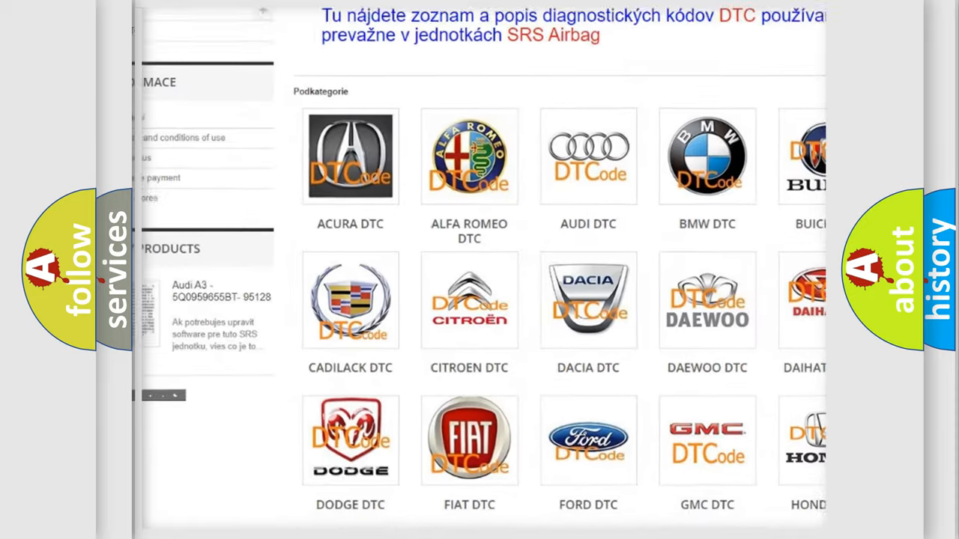
{"action": "scroll", "scroll_direction": "down", "scroll_amount": 3}
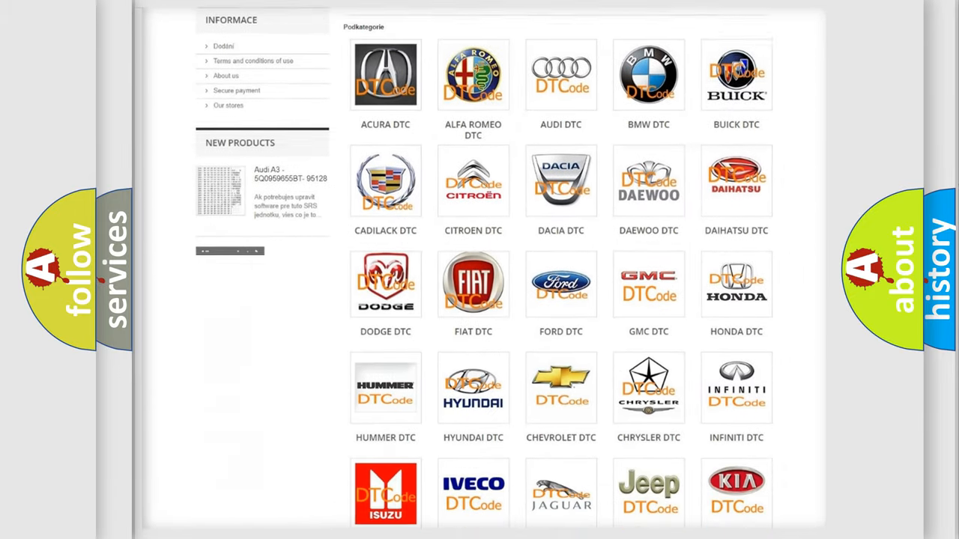
{"action": "scroll", "scroll_direction": "down", "scroll_amount": 3}
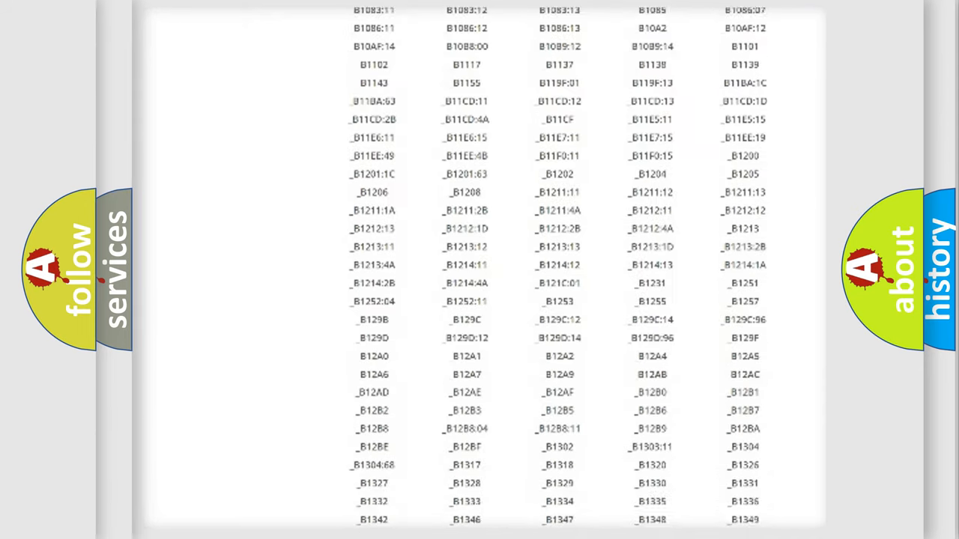
{"action": "scroll", "scroll_direction": "down", "scroll_amount": 3}
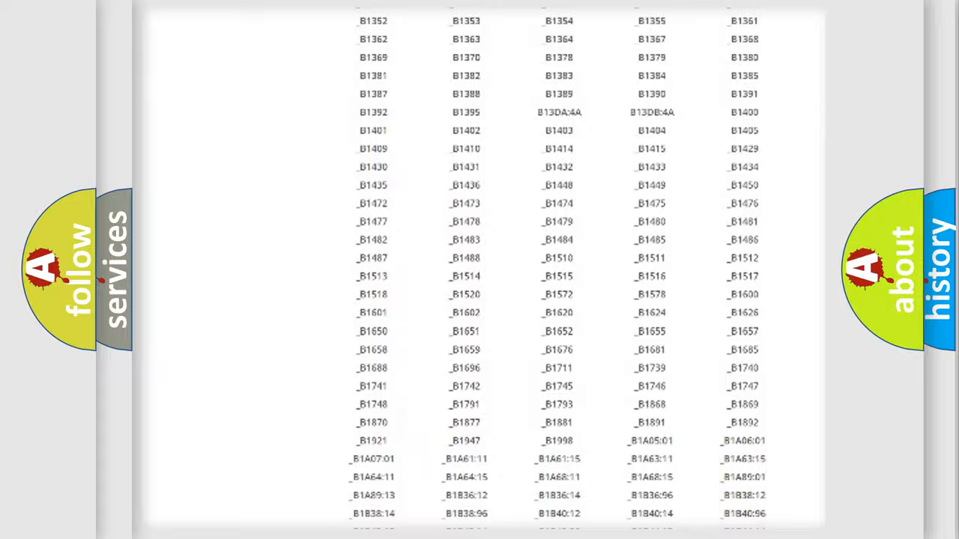